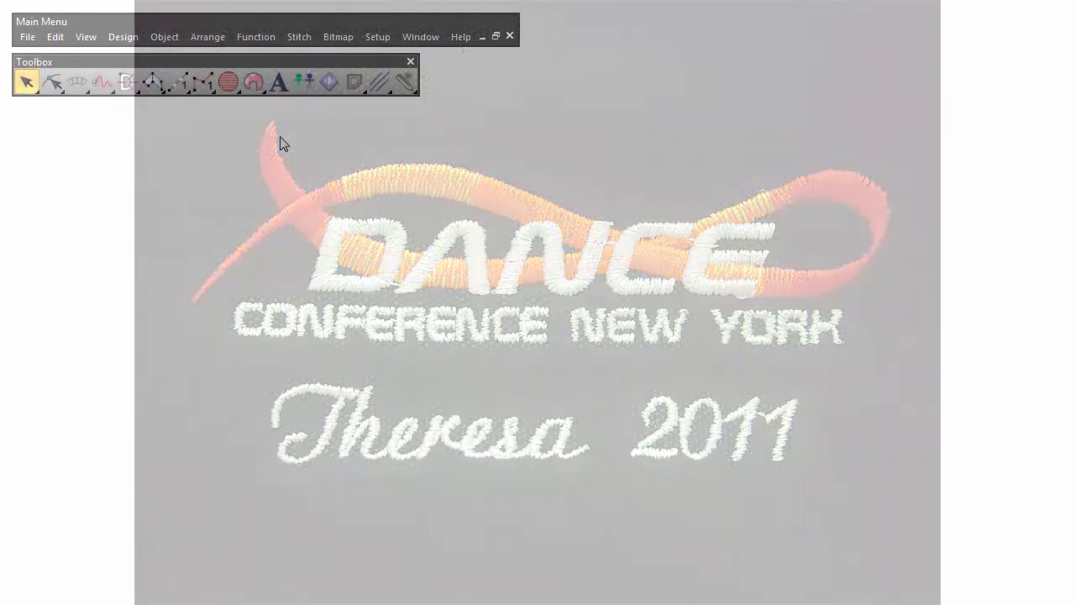
Start a new lettering object with the Block2 alphabet ready for text.
left_click(278, 81)
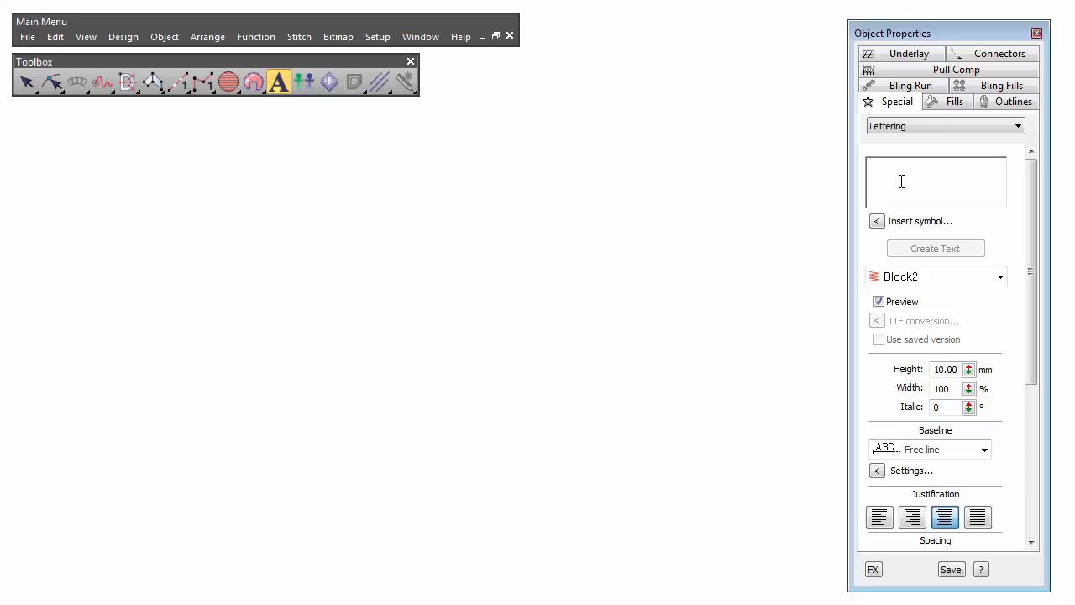
Enter the word 'Hello' as Block2 lettering at 5 mm height on the design.
type("Hello")
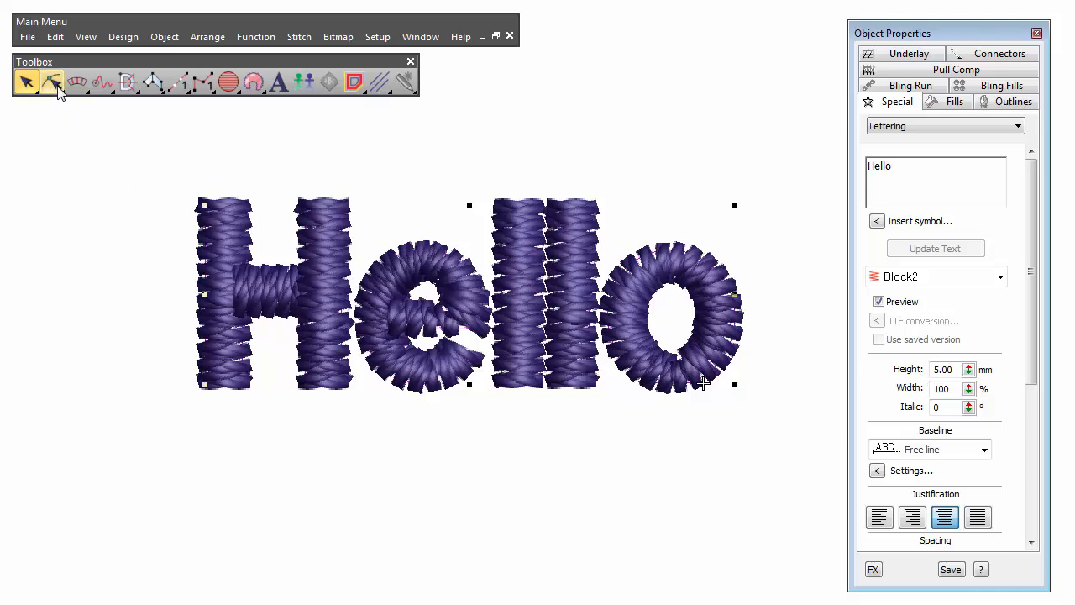
Reshape the 'Hello' lettering to adjust the nodes of the letter 'e'.
left_click(52, 80)
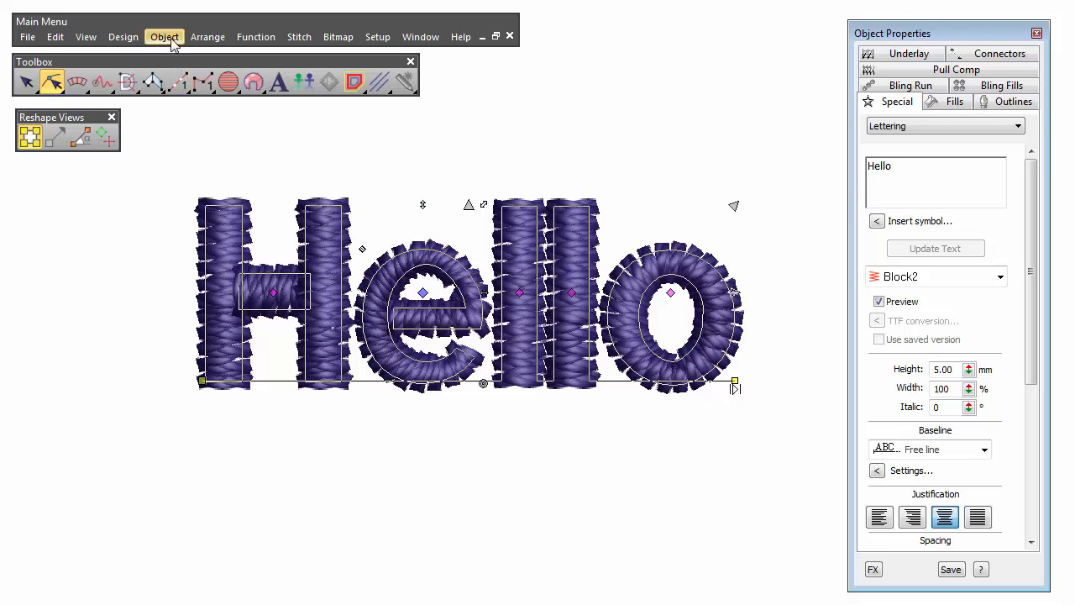
Save the reshaped 'e' as user-refined letter 'small e' for heights less than 6 mm.
left_click(164, 37)
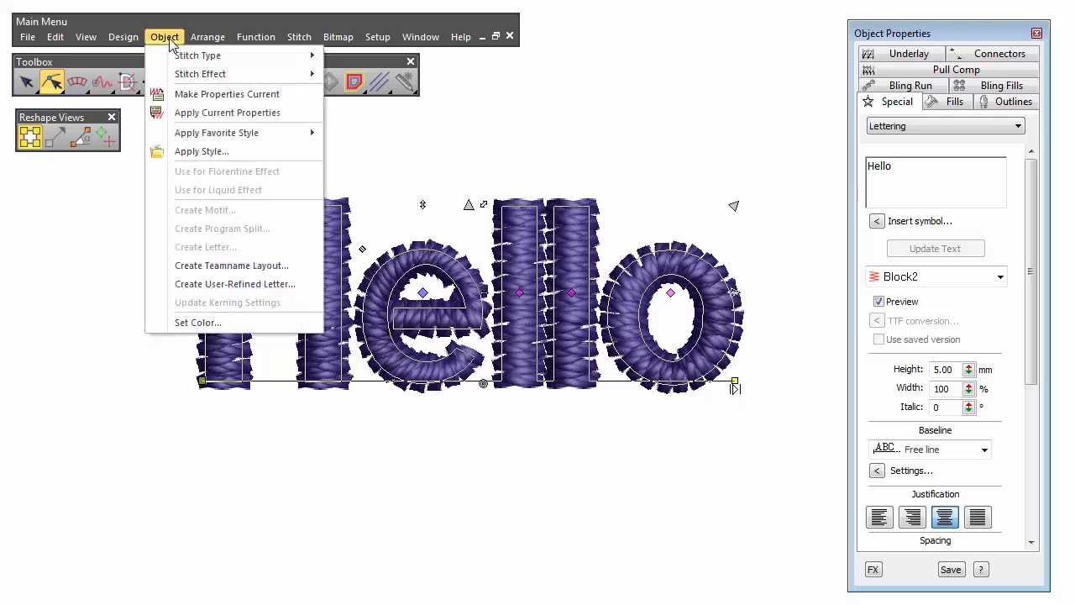
mouse_move(235, 284)
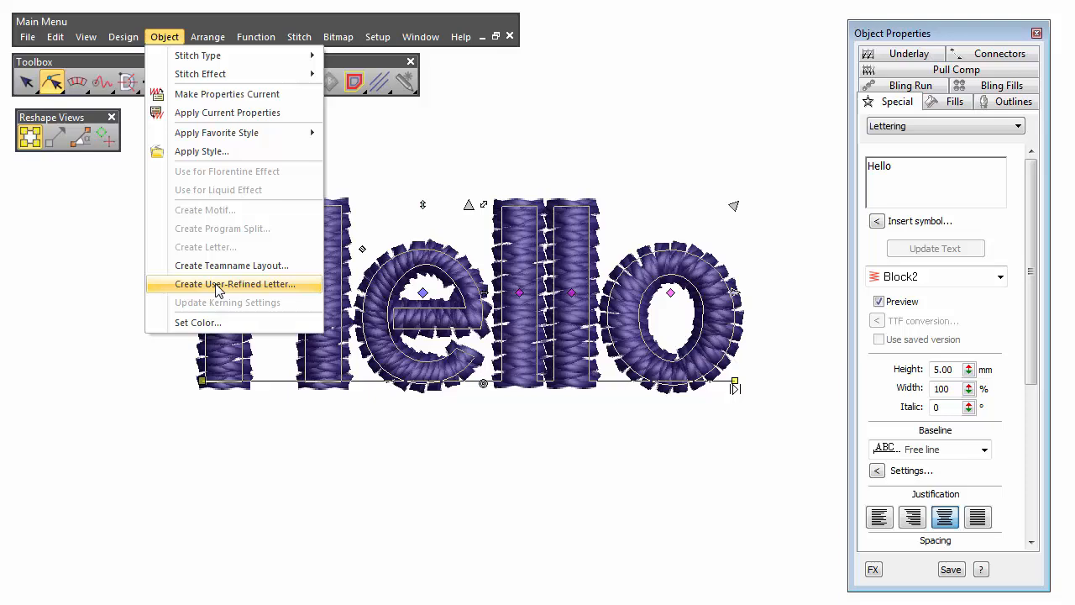
left_click(235, 283)
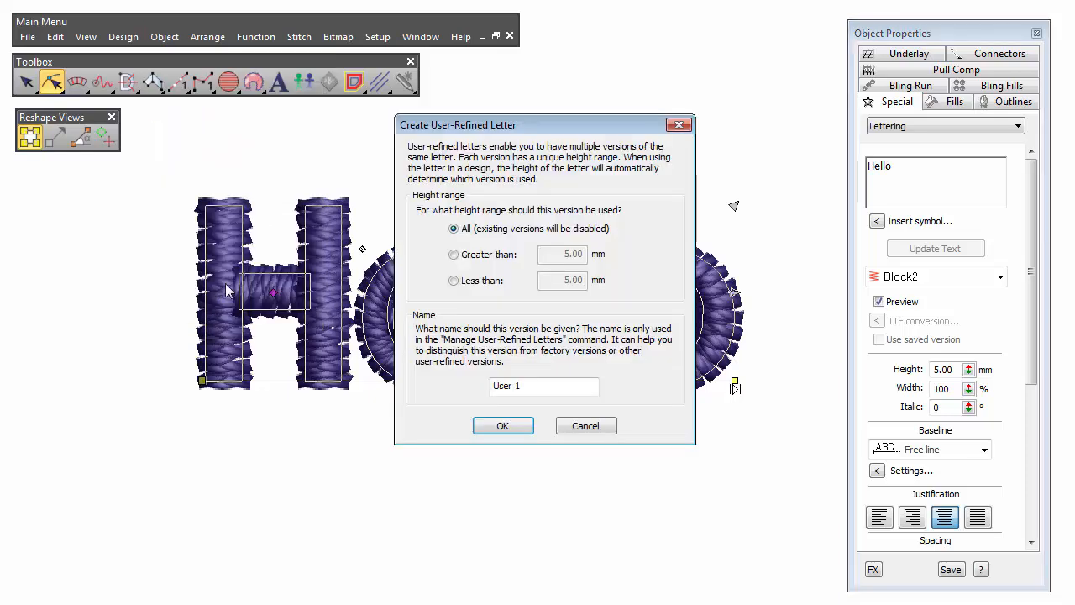
left_click(454, 279)
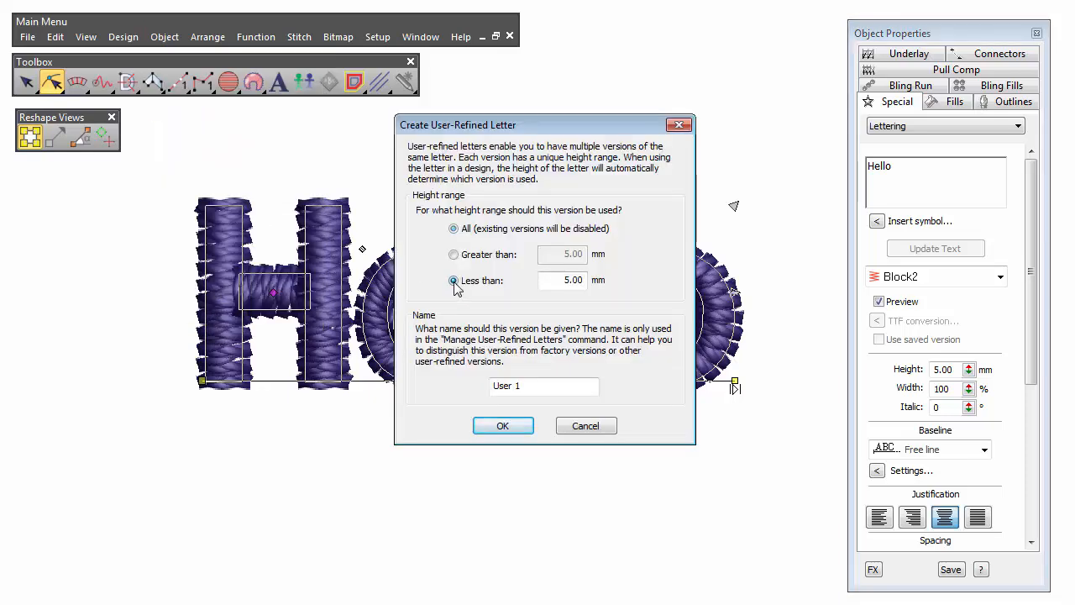
type("6")
left_click(544, 385)
type("s")
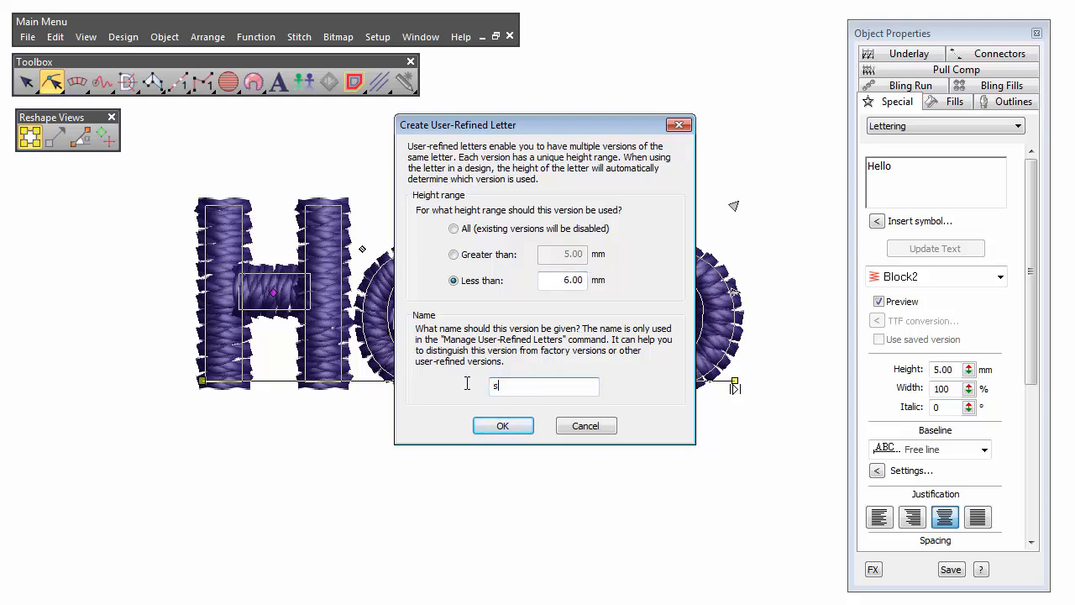
type("mall e")
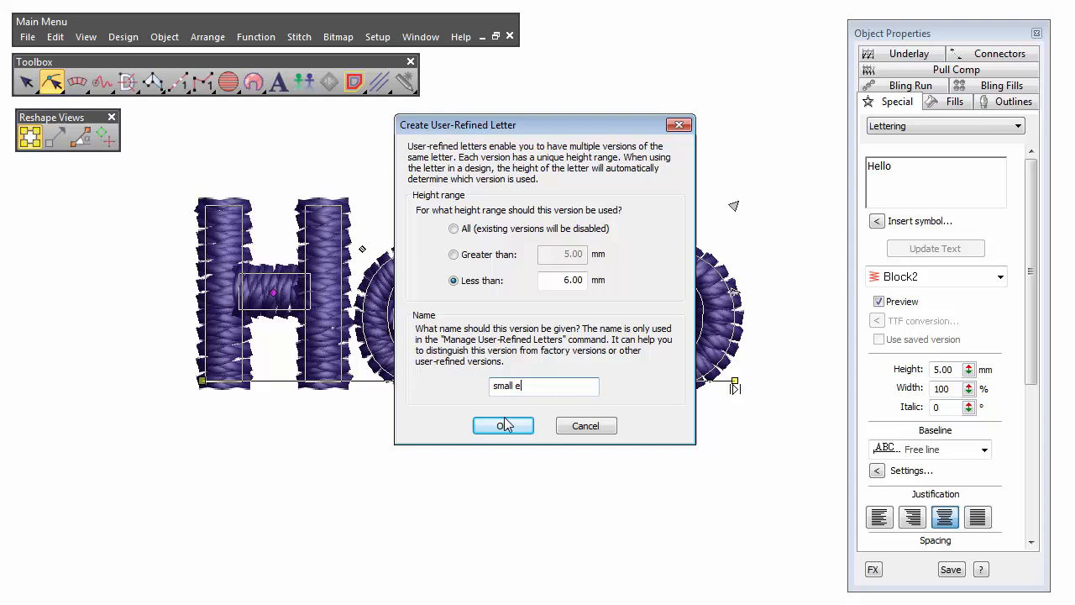
left_click(504, 426)
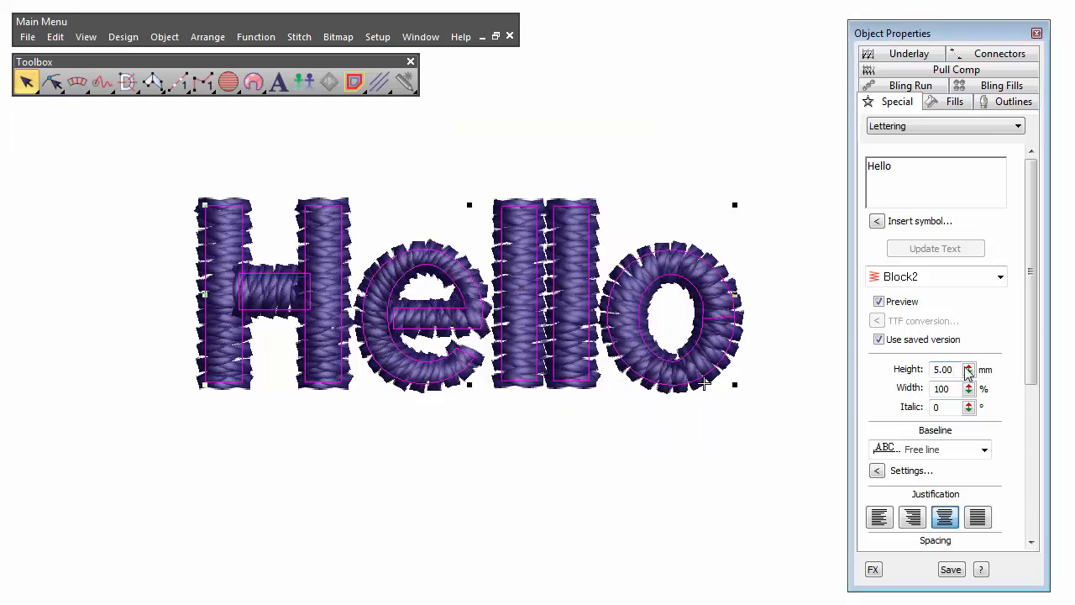
Raise the 'Hello' lettering height to 6.30 mm so the factory 'e' is used.
left_click(967, 366)
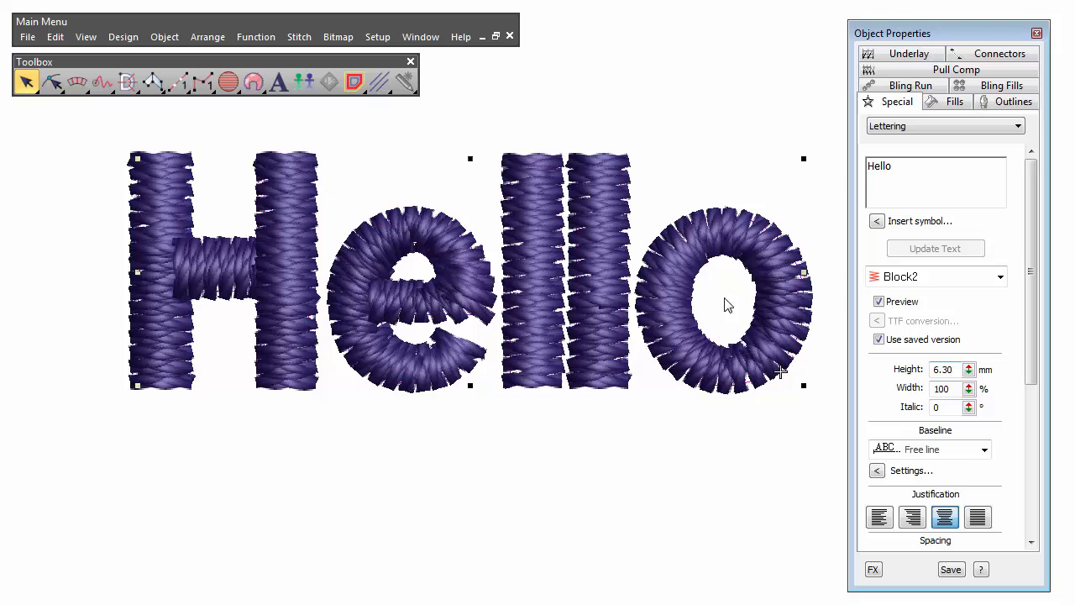
Delete the 'small e' user-refined letter from Block2 via Manage User-Refined Letters.
left_click(376, 37)
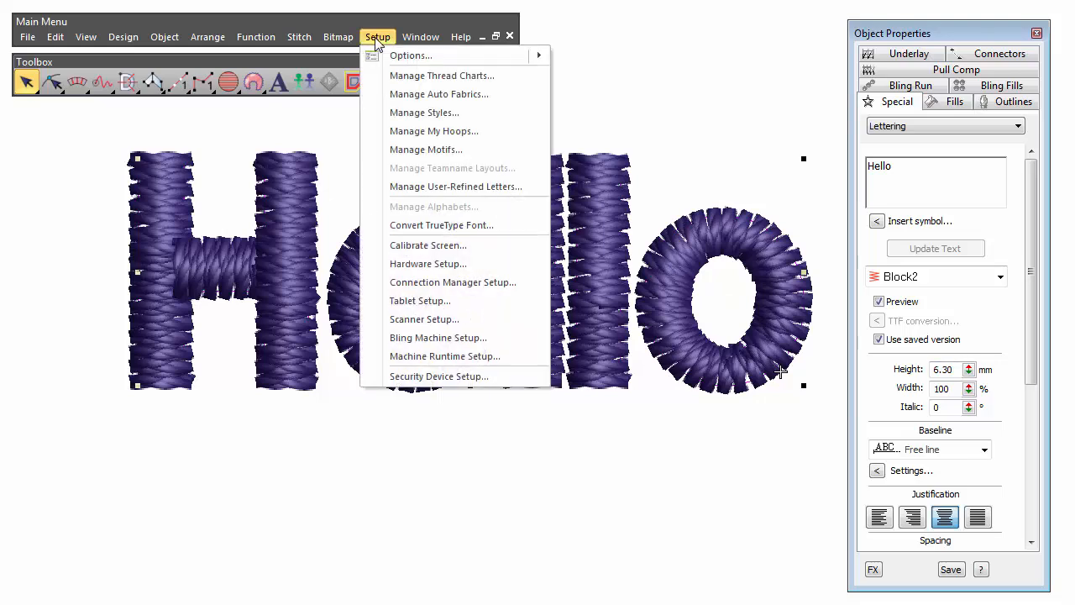
mouse_move(420, 186)
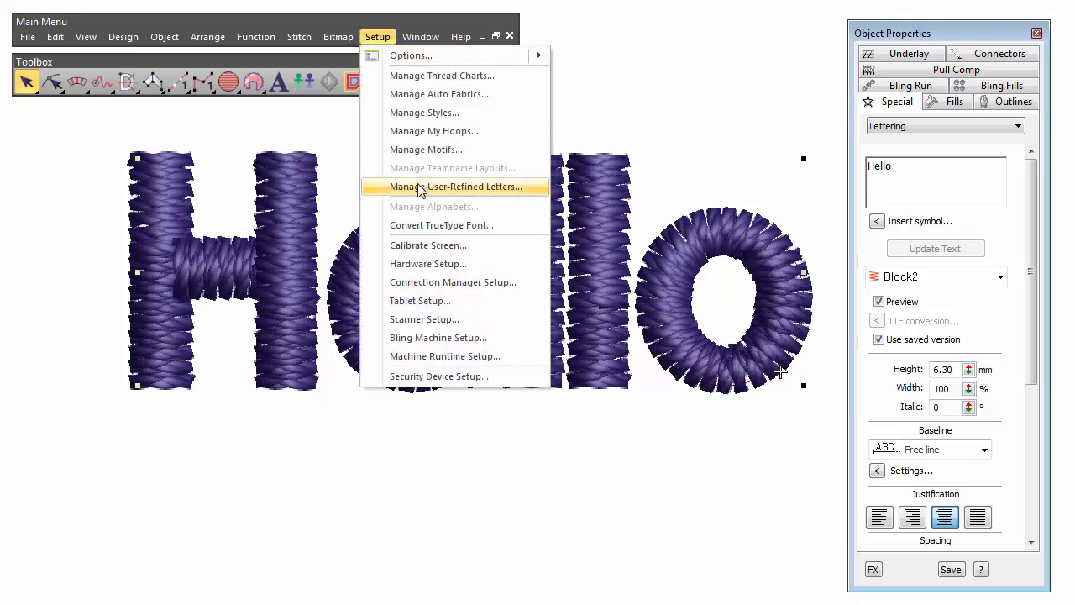
left_click(453, 186)
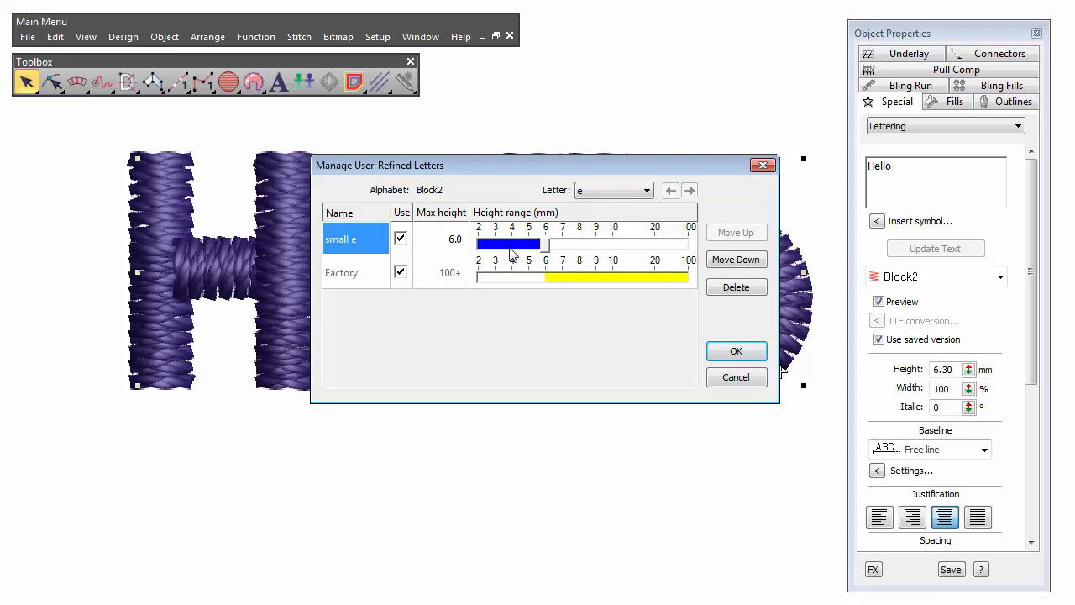
left_click(736, 285)
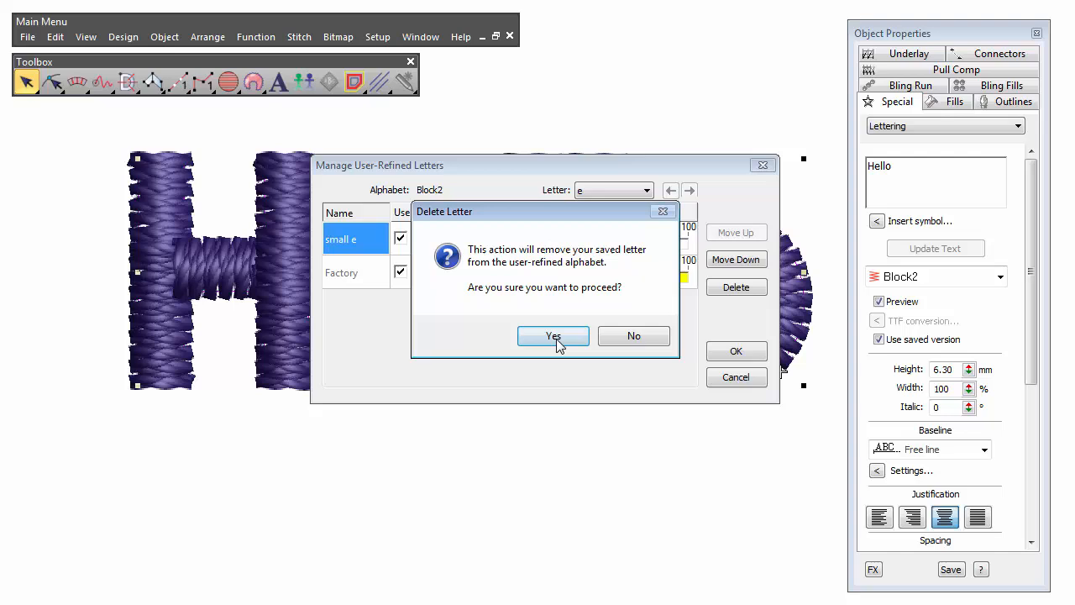
left_click(553, 335)
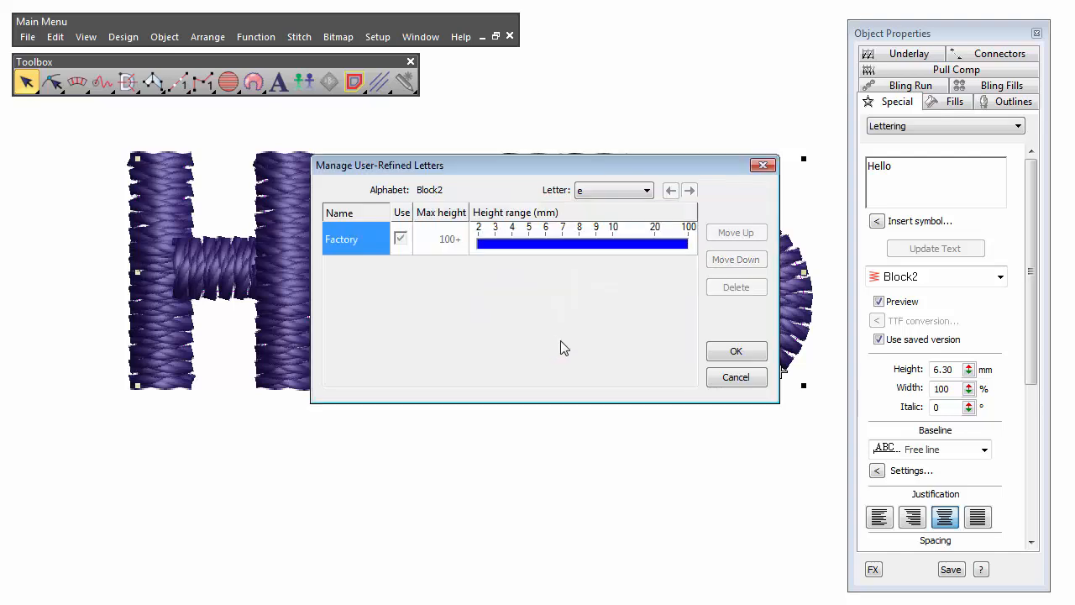
left_click(736, 351)
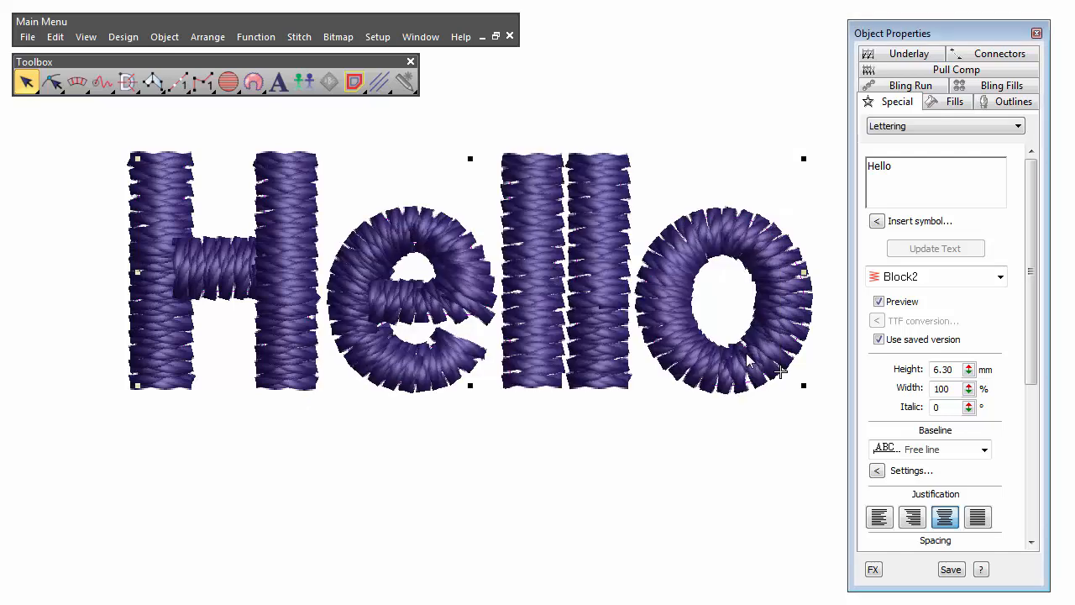